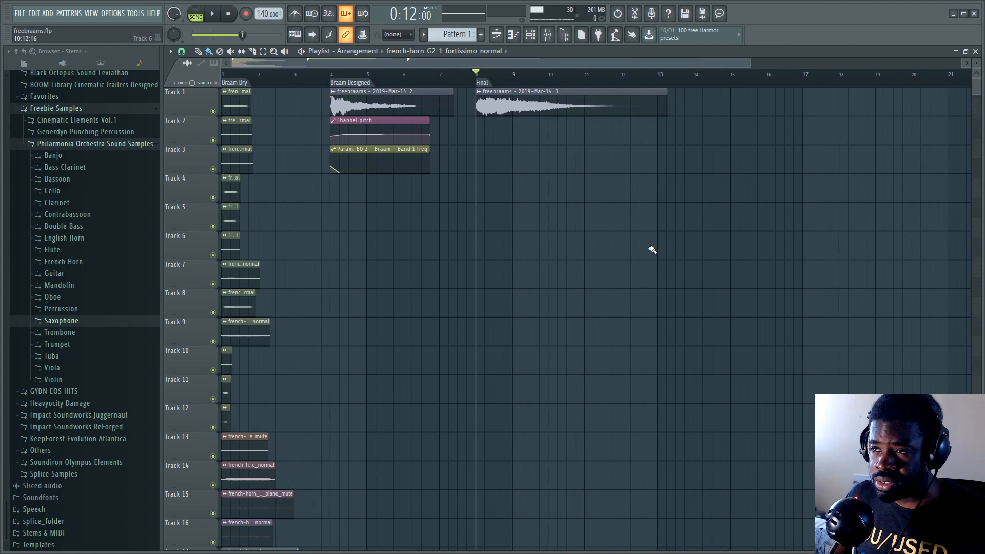
pyautogui.moveTo(514, 276)
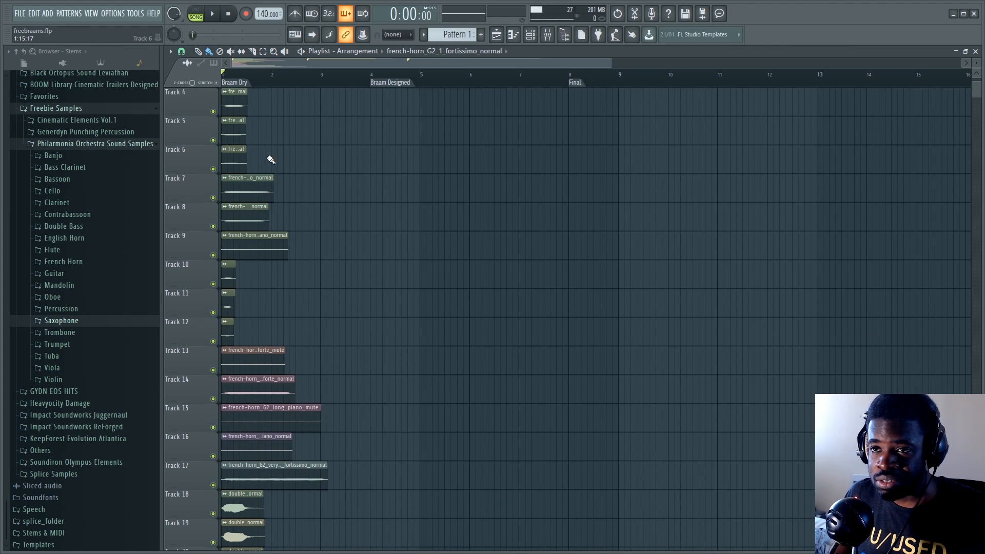
# Step: Review the layered sample tracks and show the Braam bus effect chain in the Mixer
pyautogui.scroll(-3)
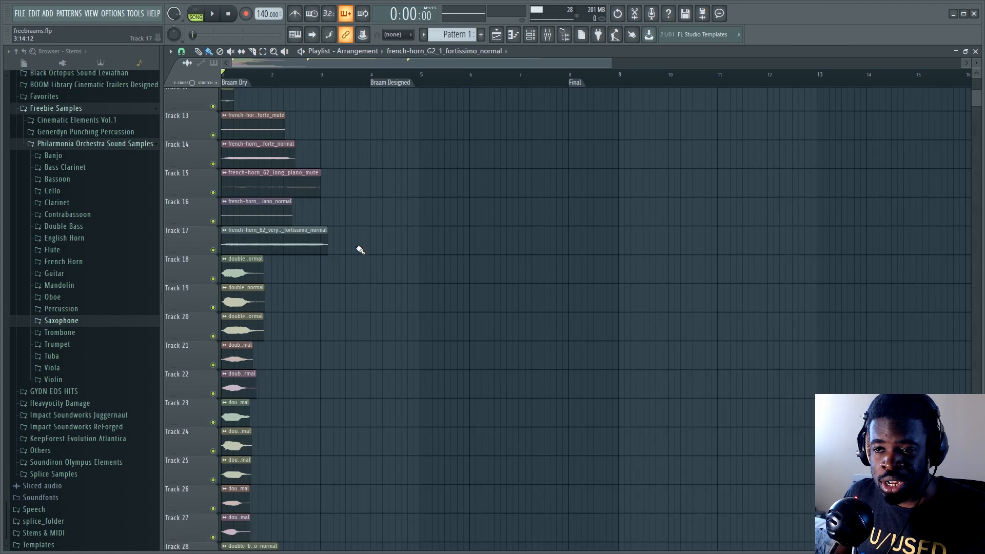
pyautogui.scroll(-3)
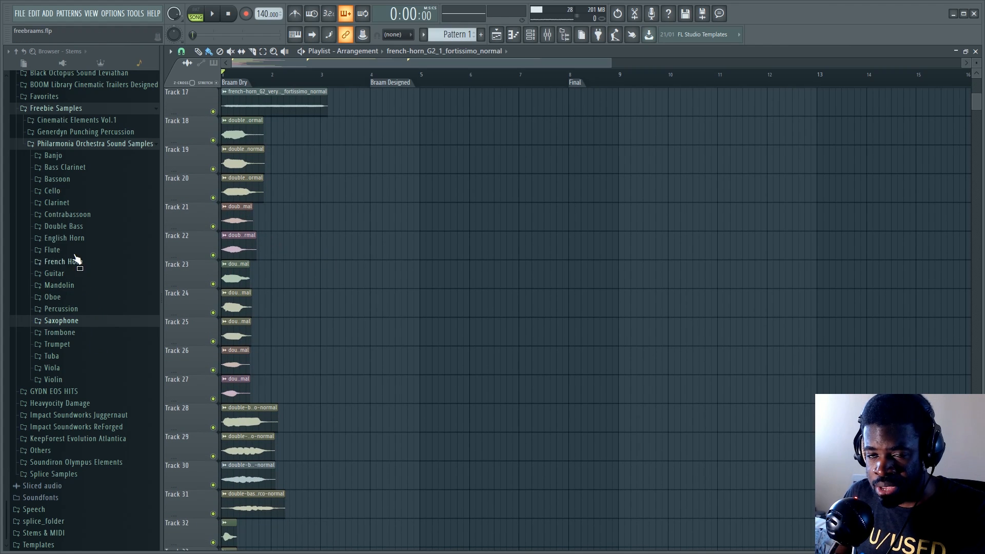
pyautogui.click(64, 237)
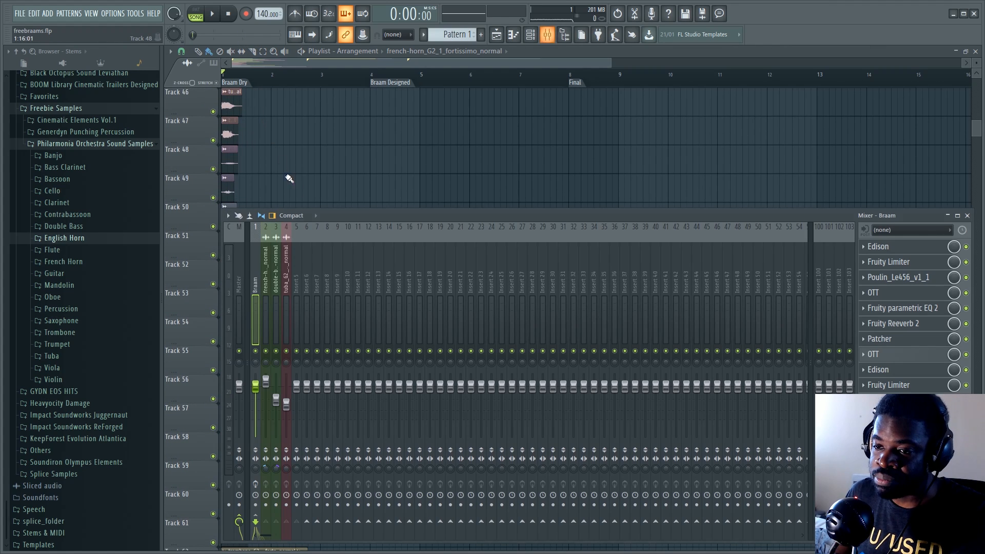
# Step: Place the playhead at bar 4, the start of the Braam Designed section
pyautogui.click(212, 13)
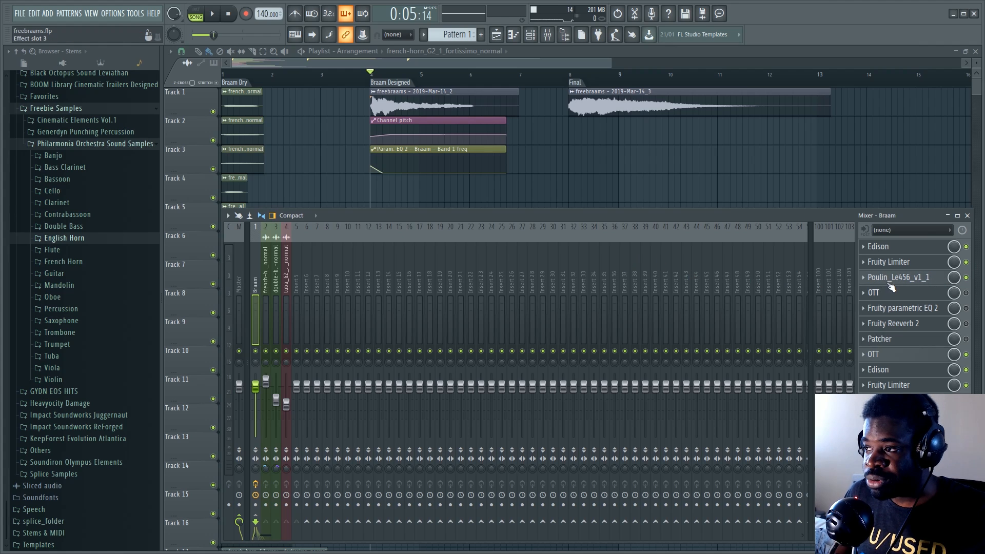
# Step: View the Poulin LE456 amp, OTT and Fruity Parametric EQ 2 plugins on the Braam insert
pyautogui.click(897, 277)
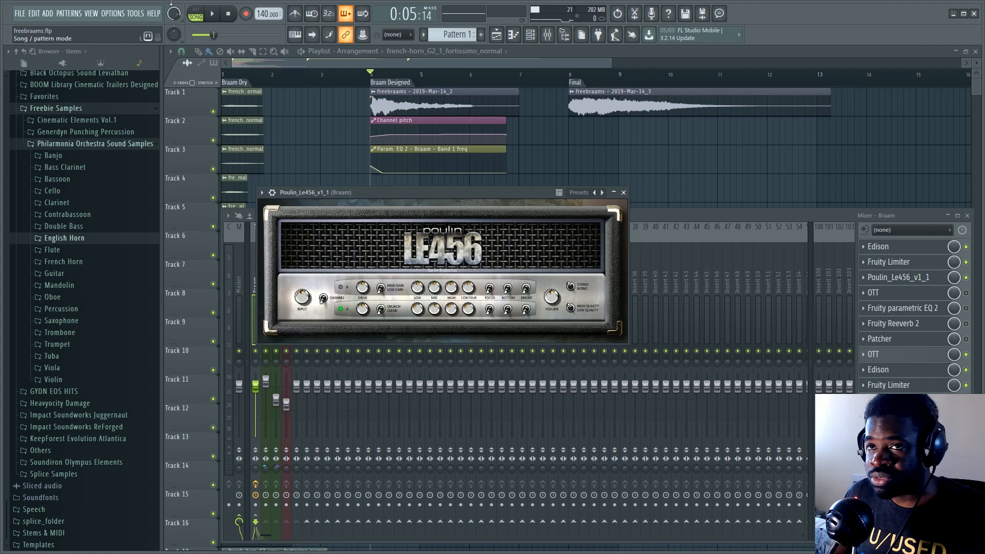
pyautogui.click(213, 13)
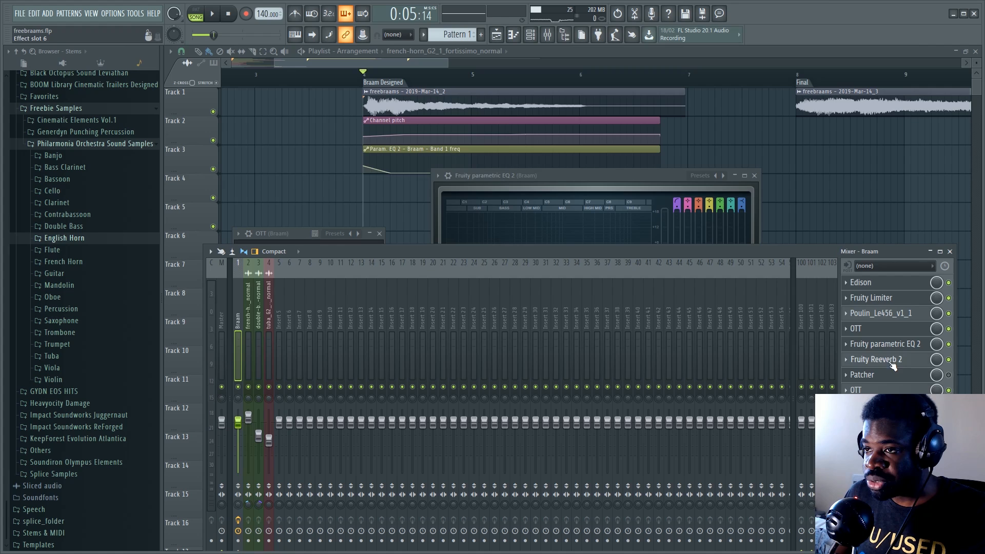
# Step: Audition the Braam's Fruity Reeverb 2, then dismiss its window
pyautogui.click(876, 359)
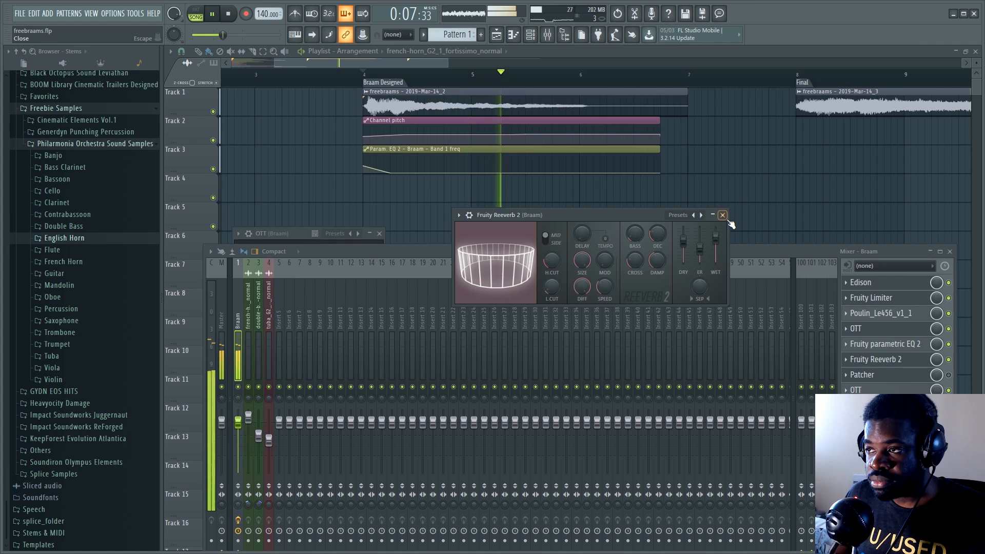
pyautogui.click(721, 214)
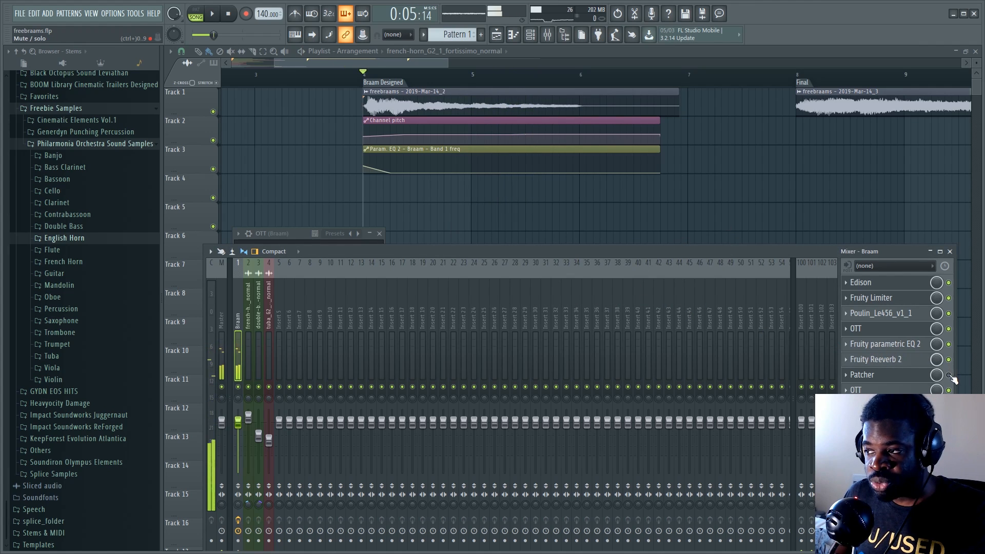
# Step: Play through Braam Designed toward the Final marker to hear the pitch and EQ automation
pyautogui.click(861, 375)
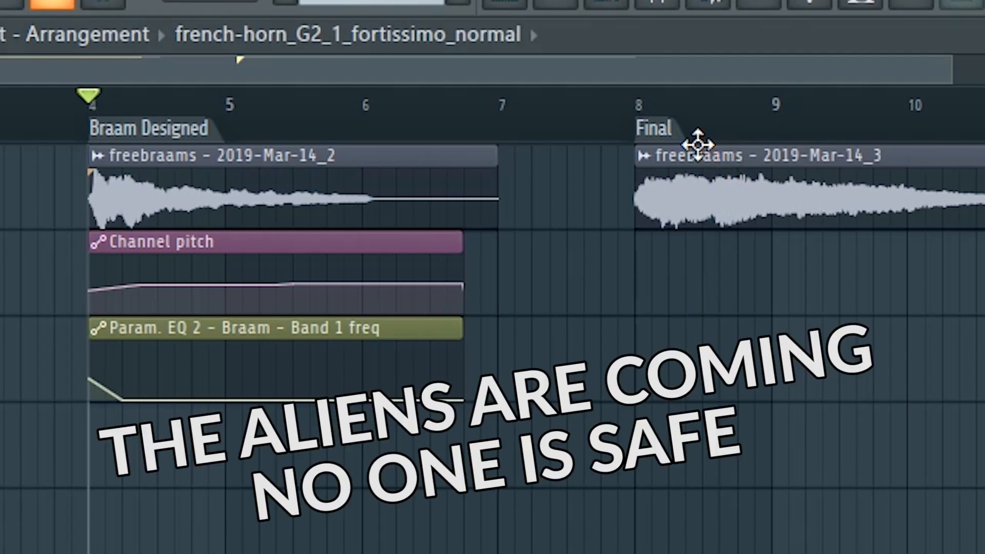
pyautogui.click(245, 97)
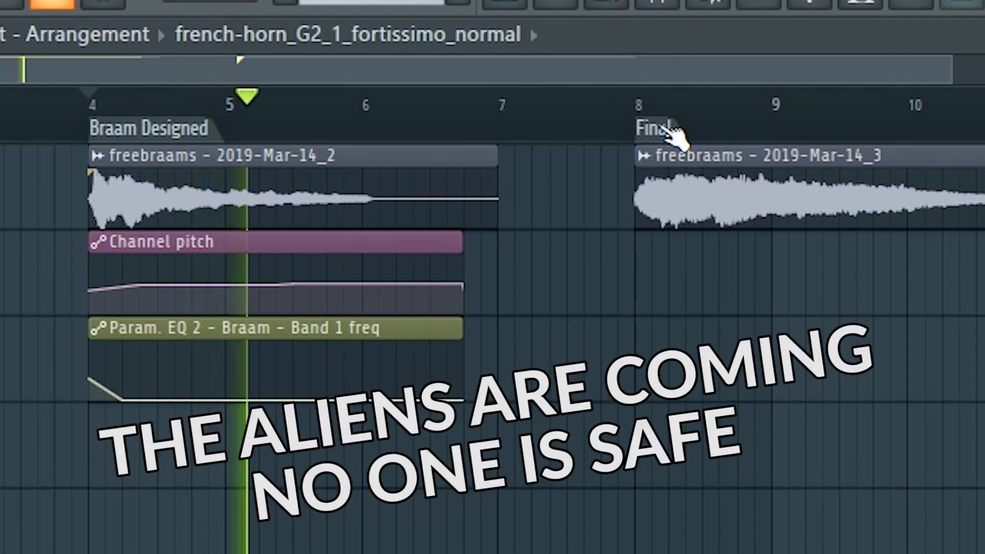